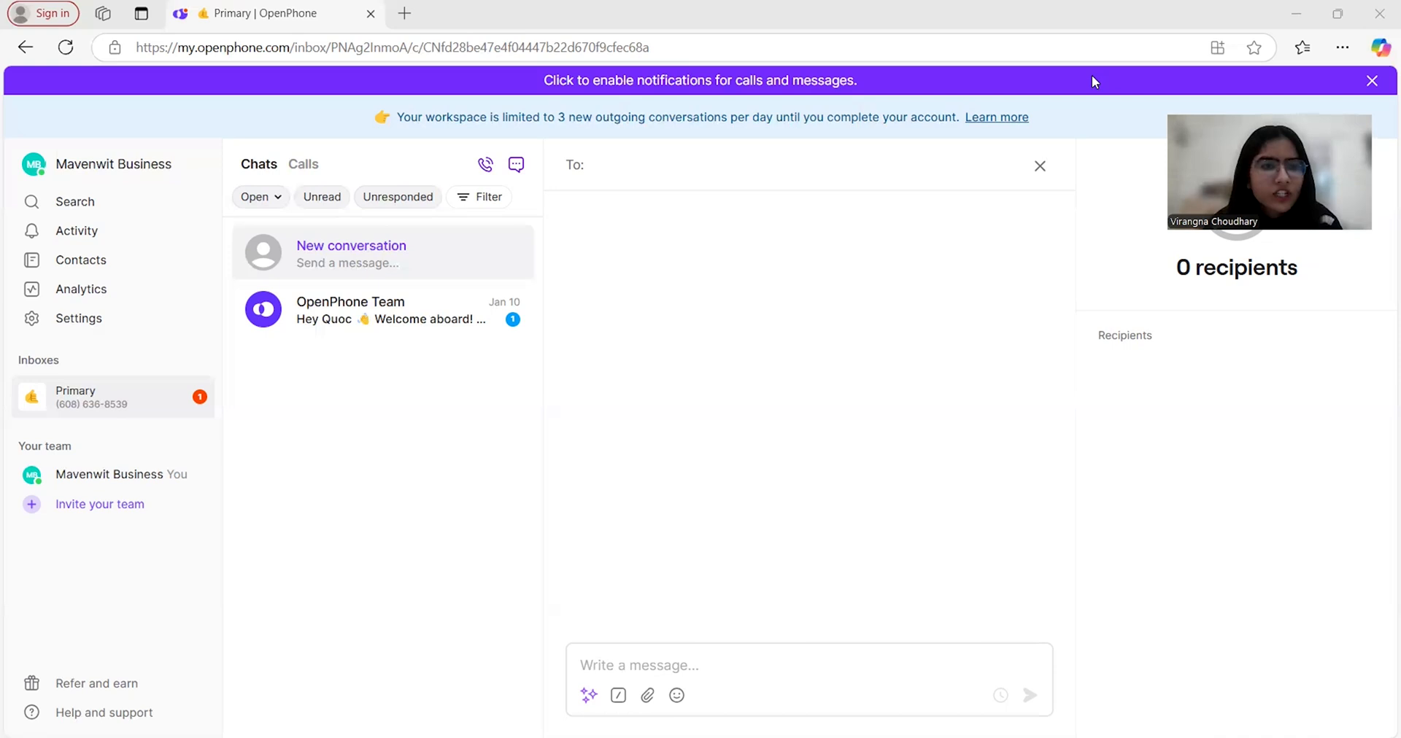
mouse_move(437, 451)
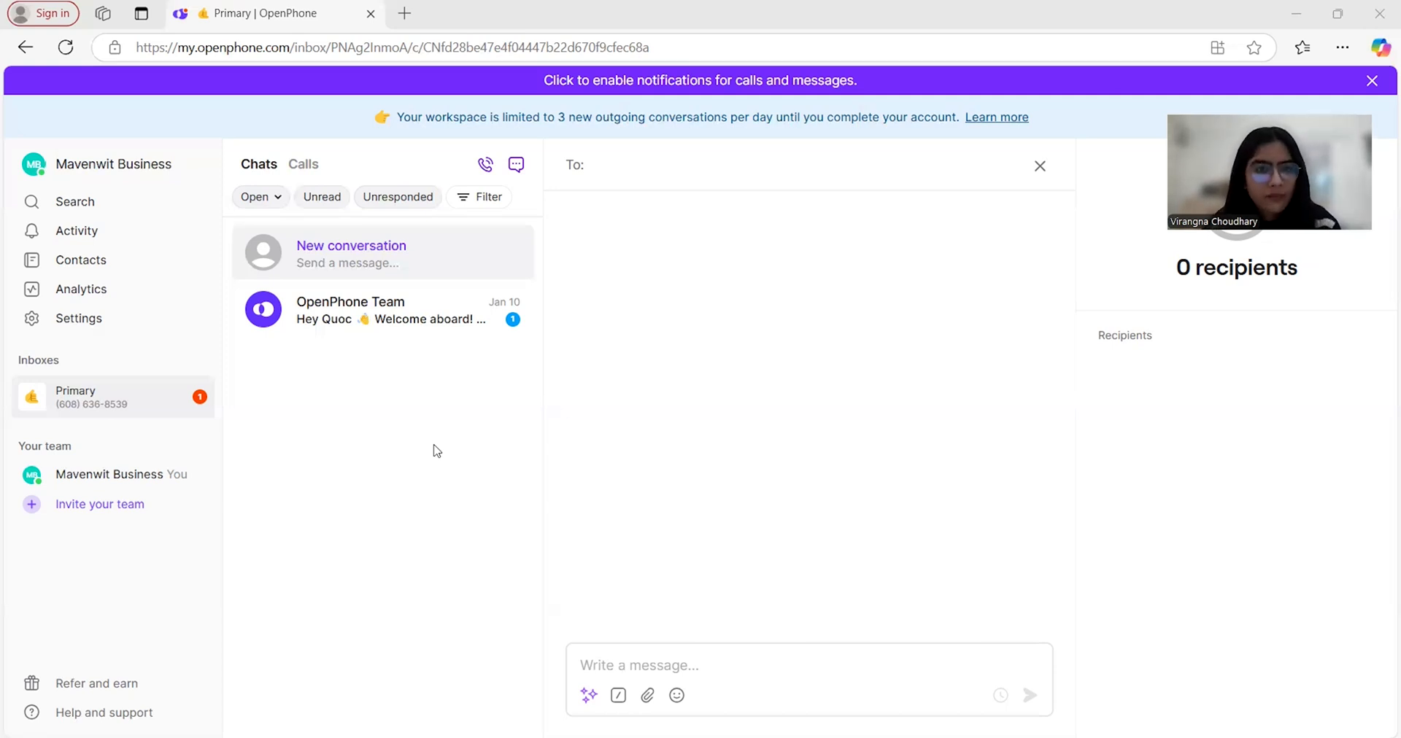
Step: Start a call from the inbox with a saved number, then cancel without dialing
click(484, 165)
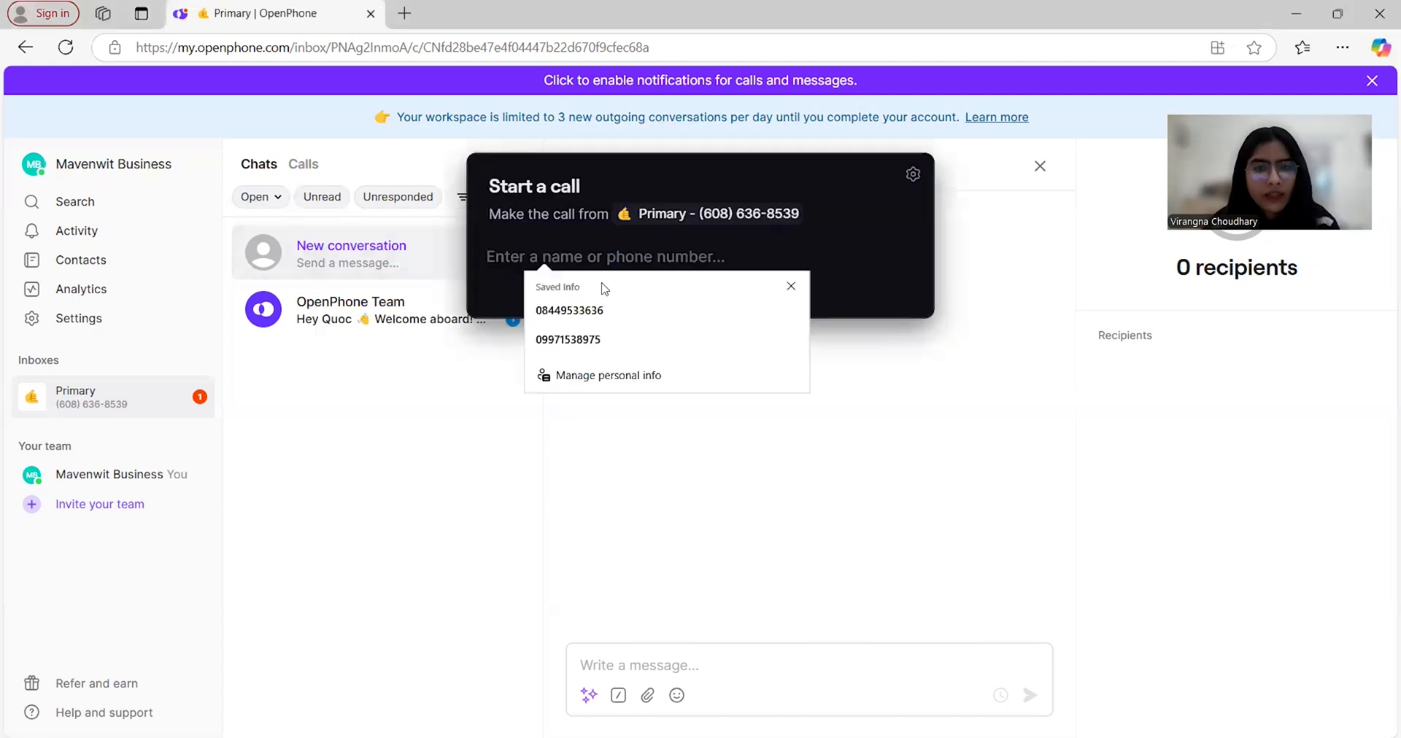
click(569, 311)
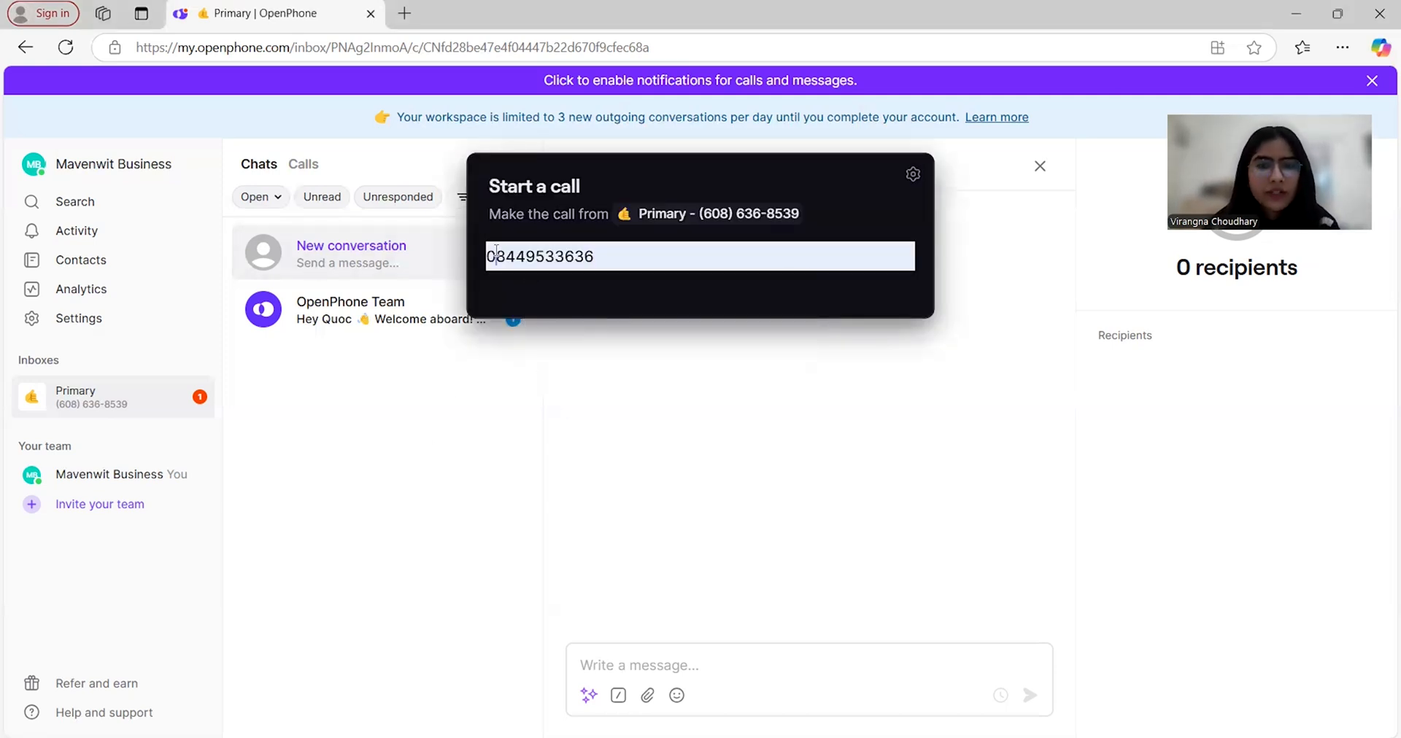
key(Backspace)
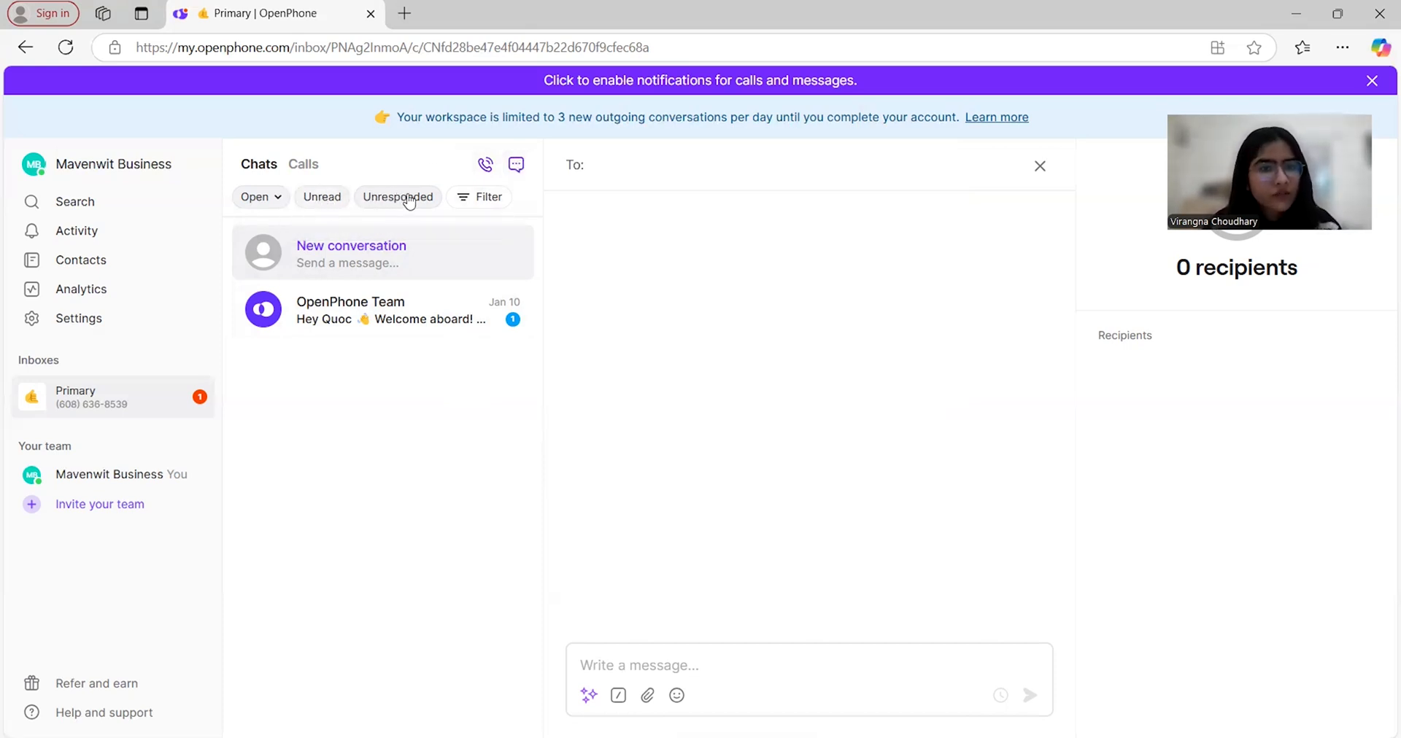
mouse_move(426, 425)
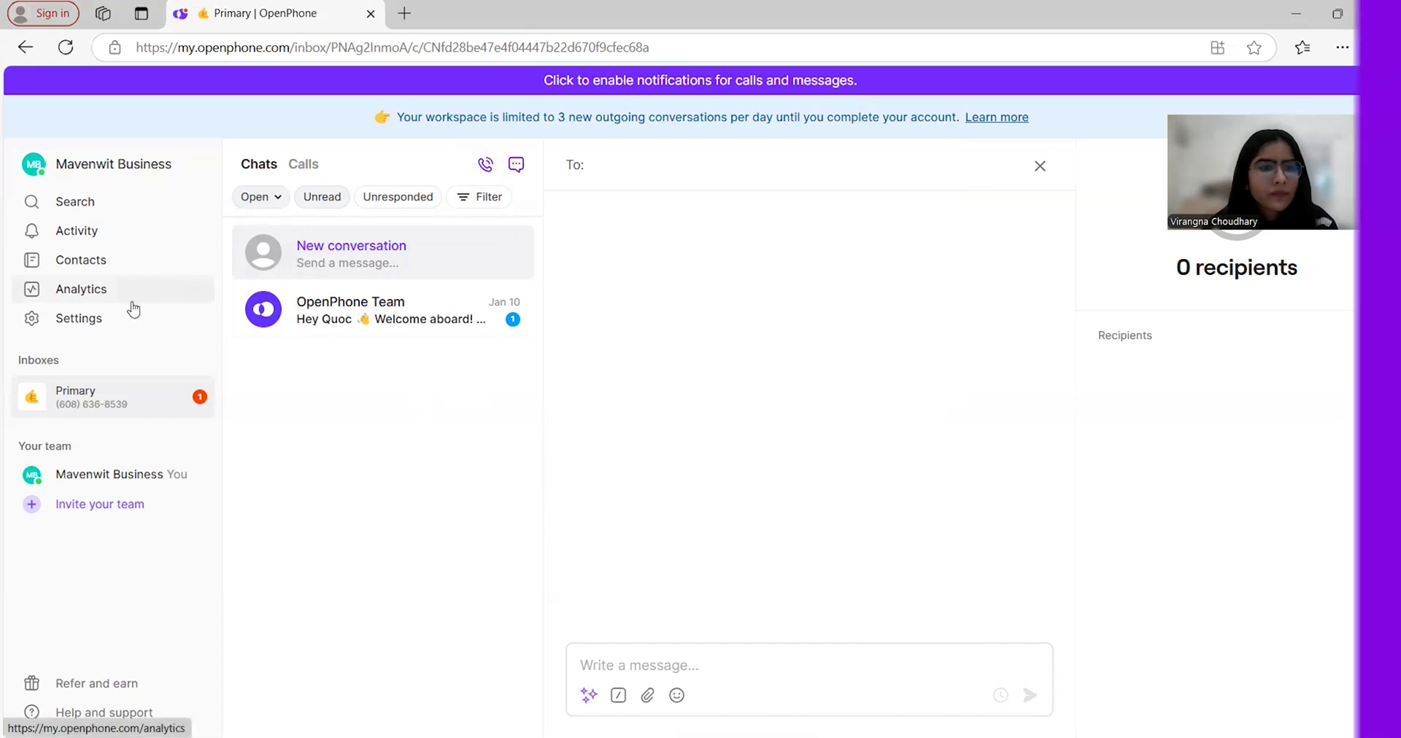
Step: Review the General settings page: workspace details, caller ID names and data export
click(78, 319)
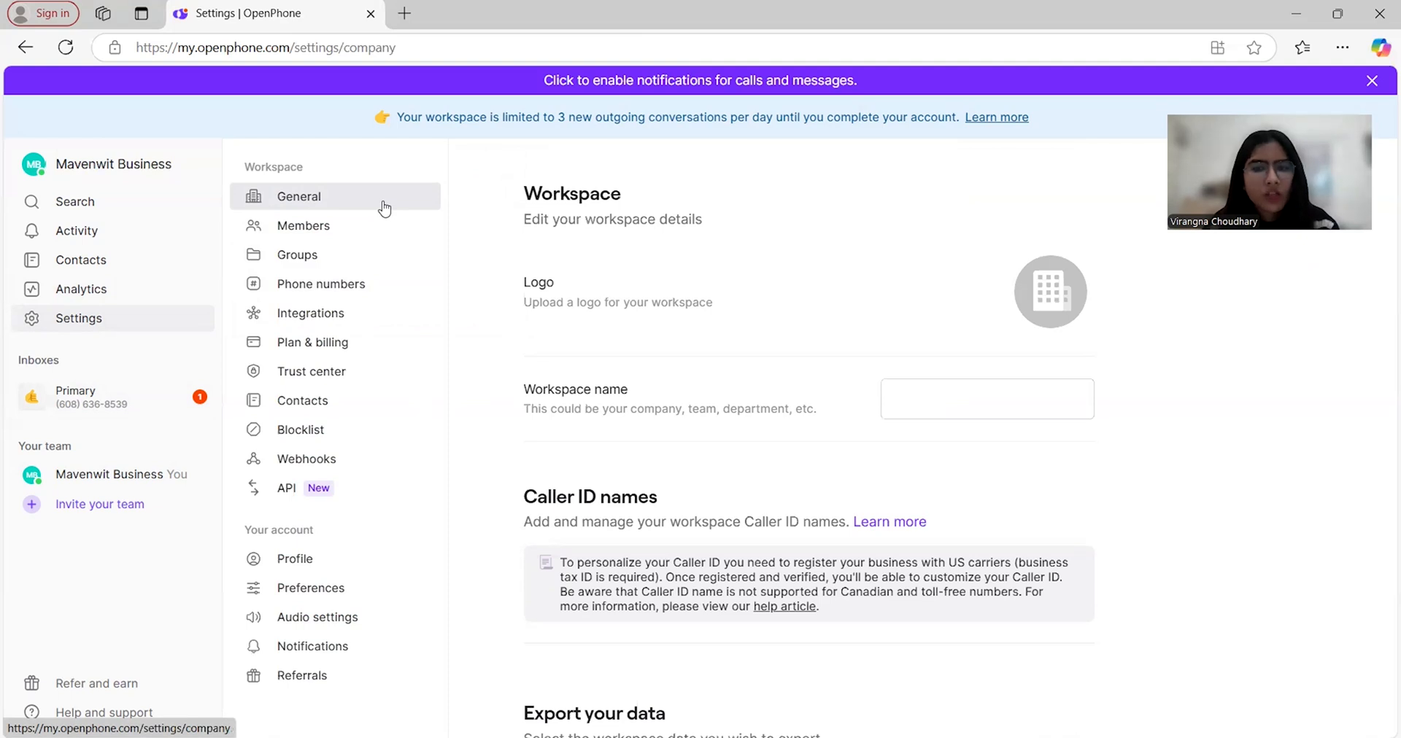
mouse_move(483, 312)
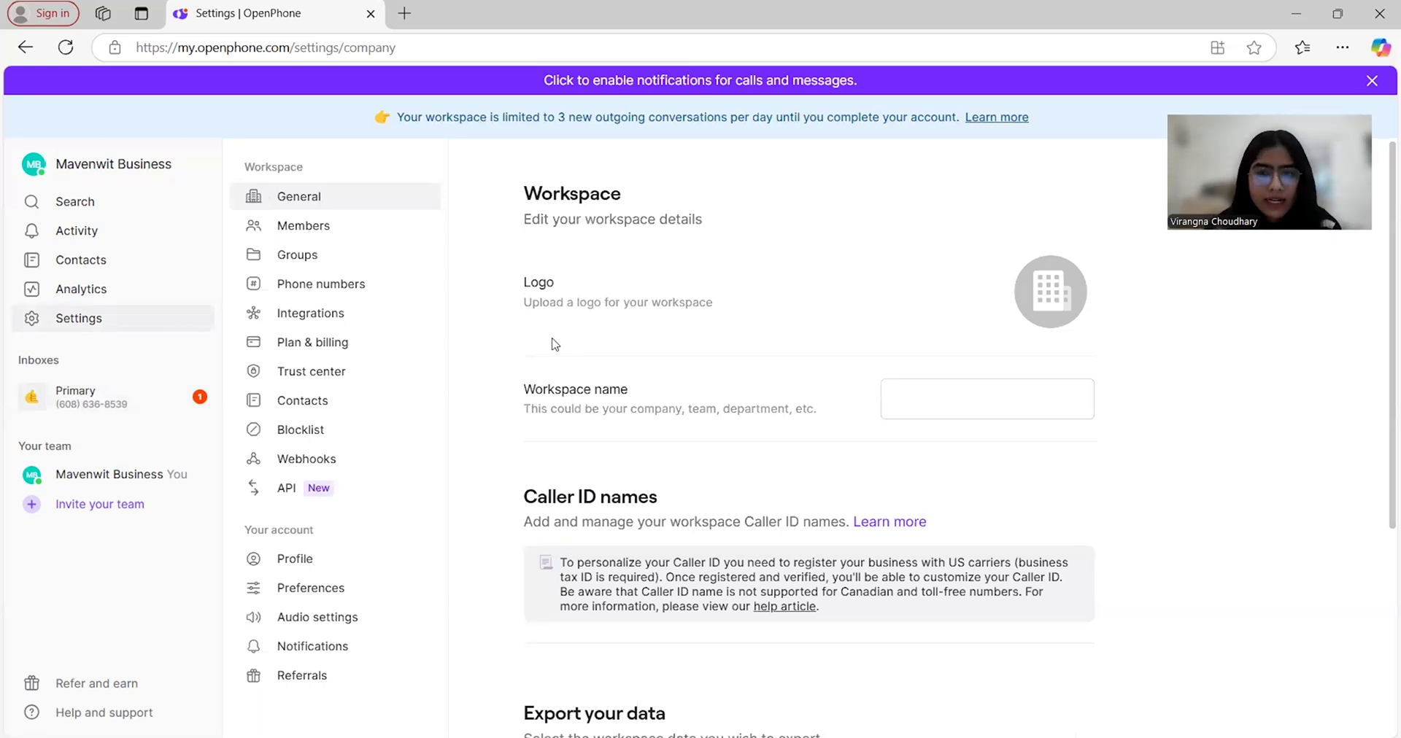
scroll(down, 3)
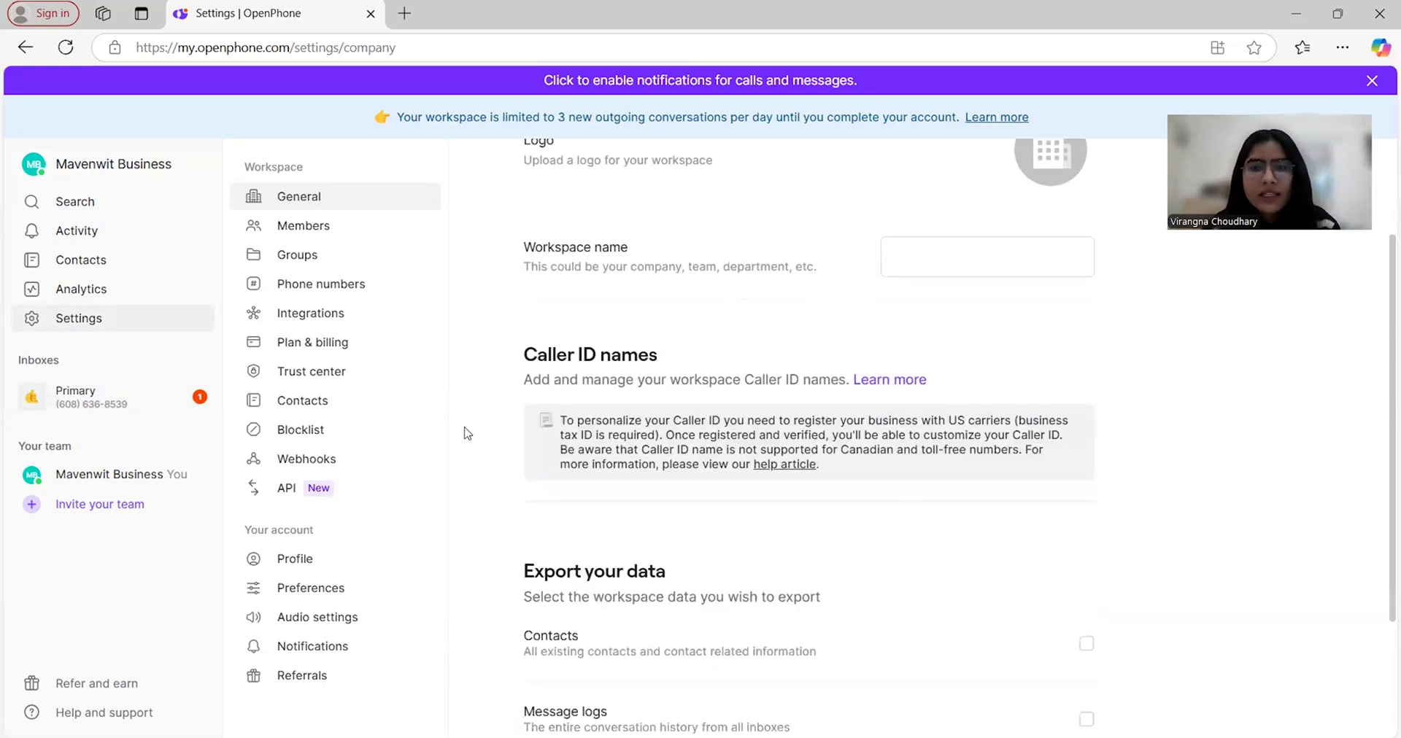
scroll(down, 3)
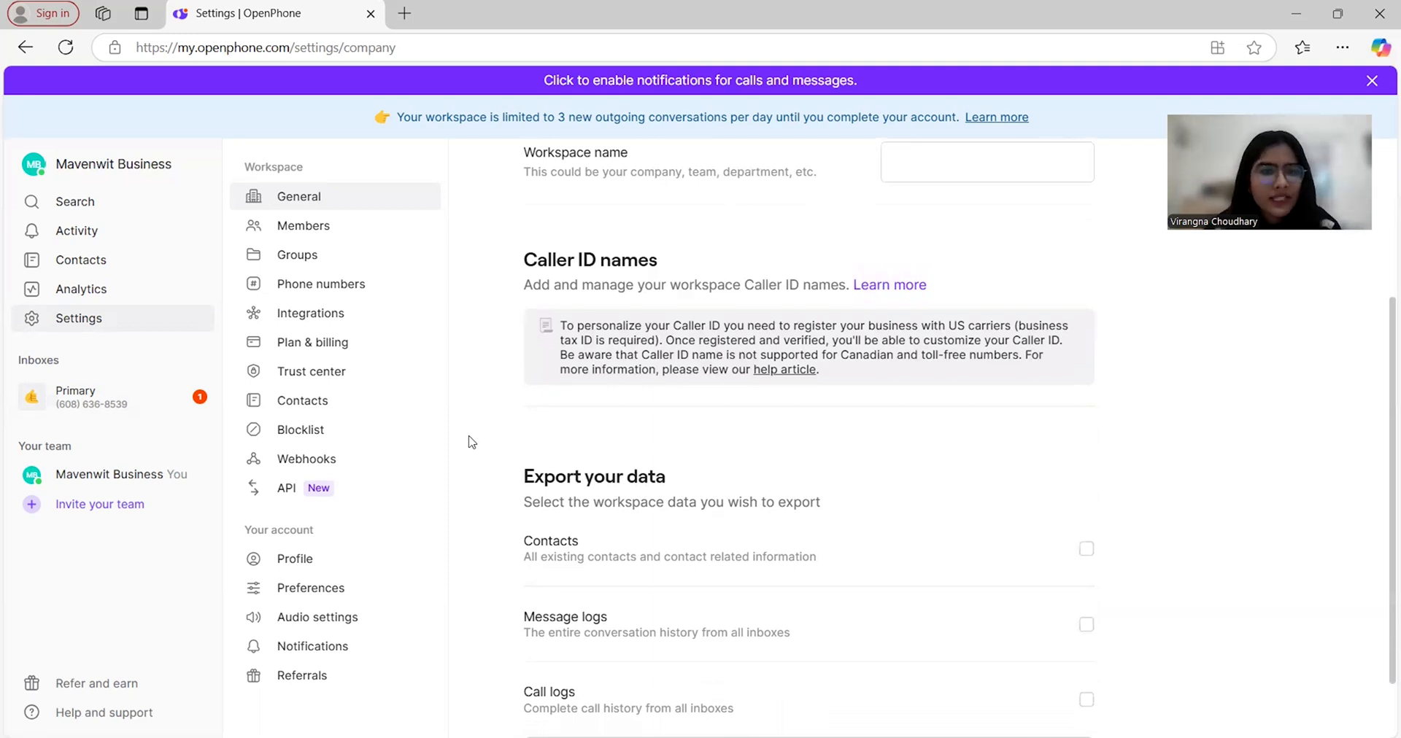
Step: Browse Members and Groups, then view the Primary number and unfinished porting draft
click(303, 224)
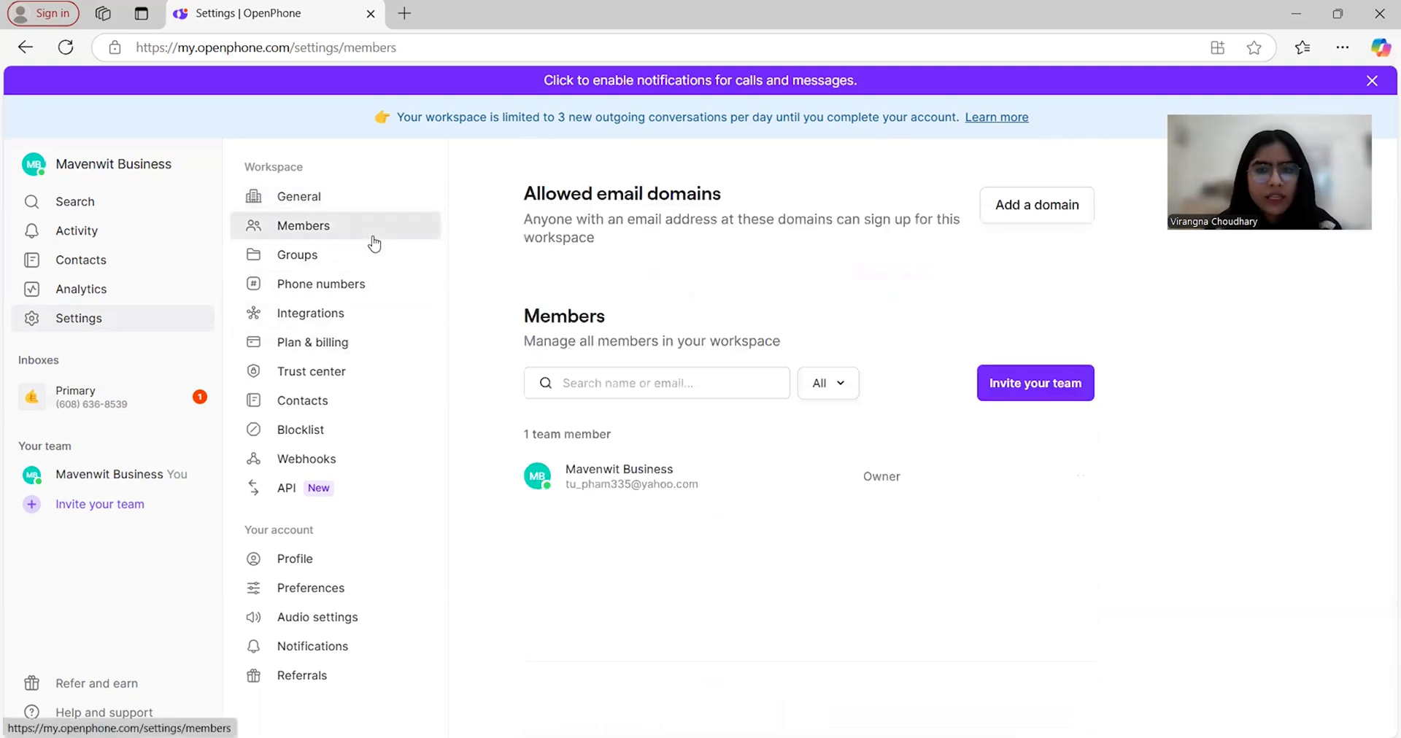
mouse_move(505, 305)
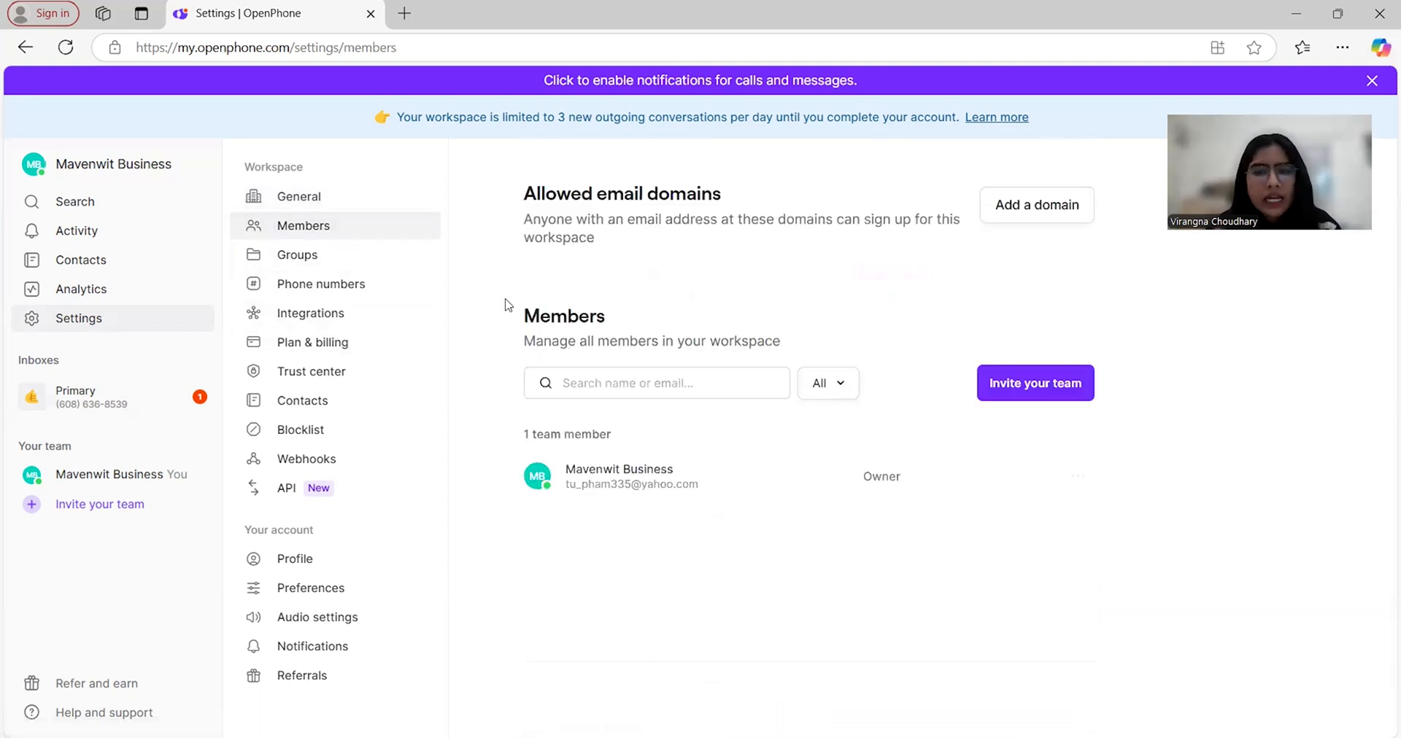
mouse_move(480, 395)
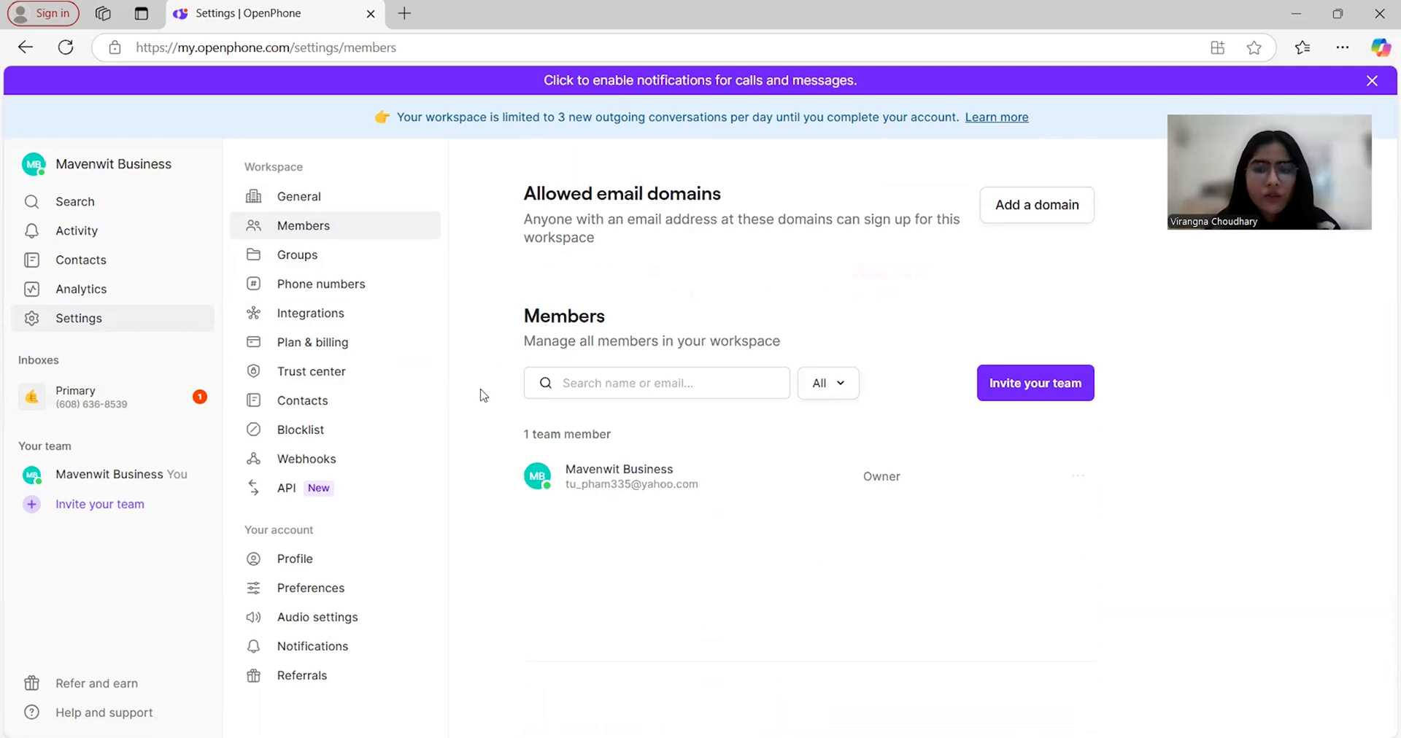
mouse_move(337, 261)
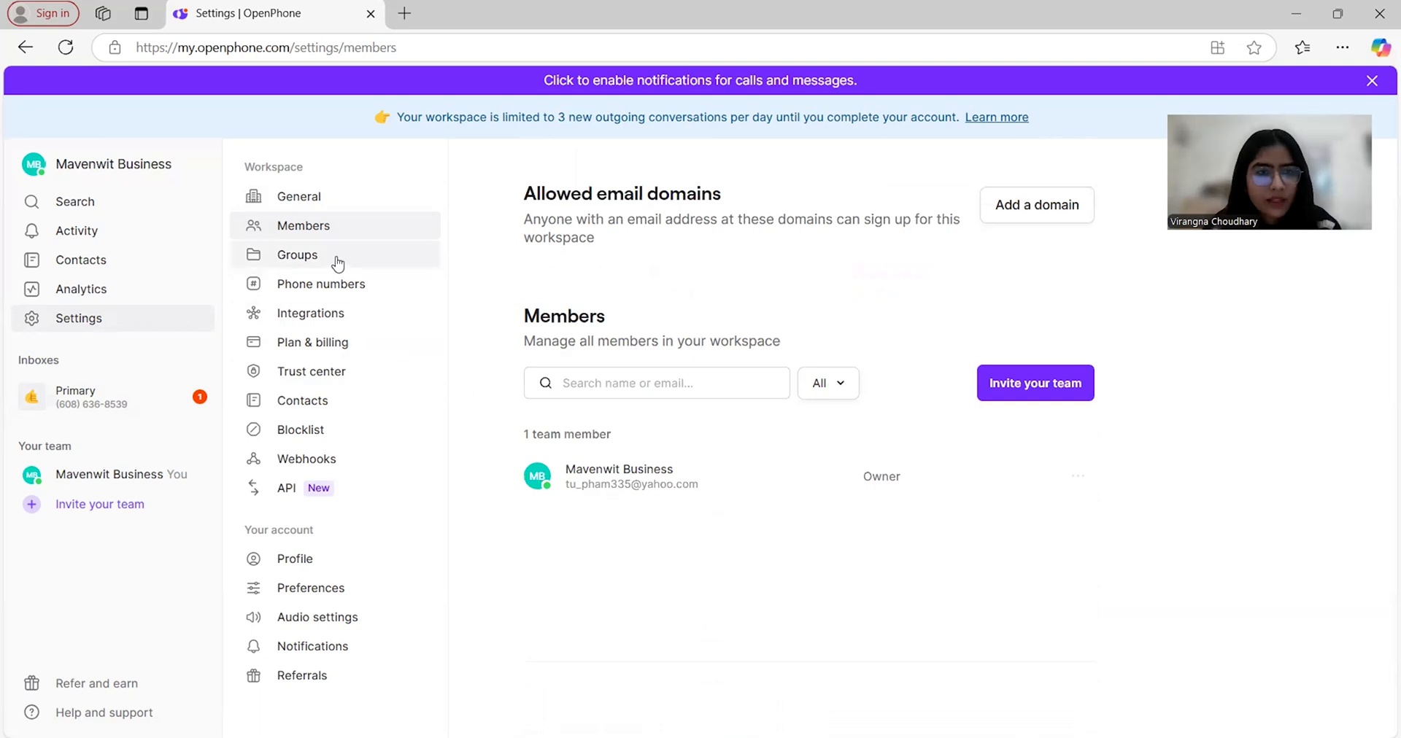
click(296, 255)
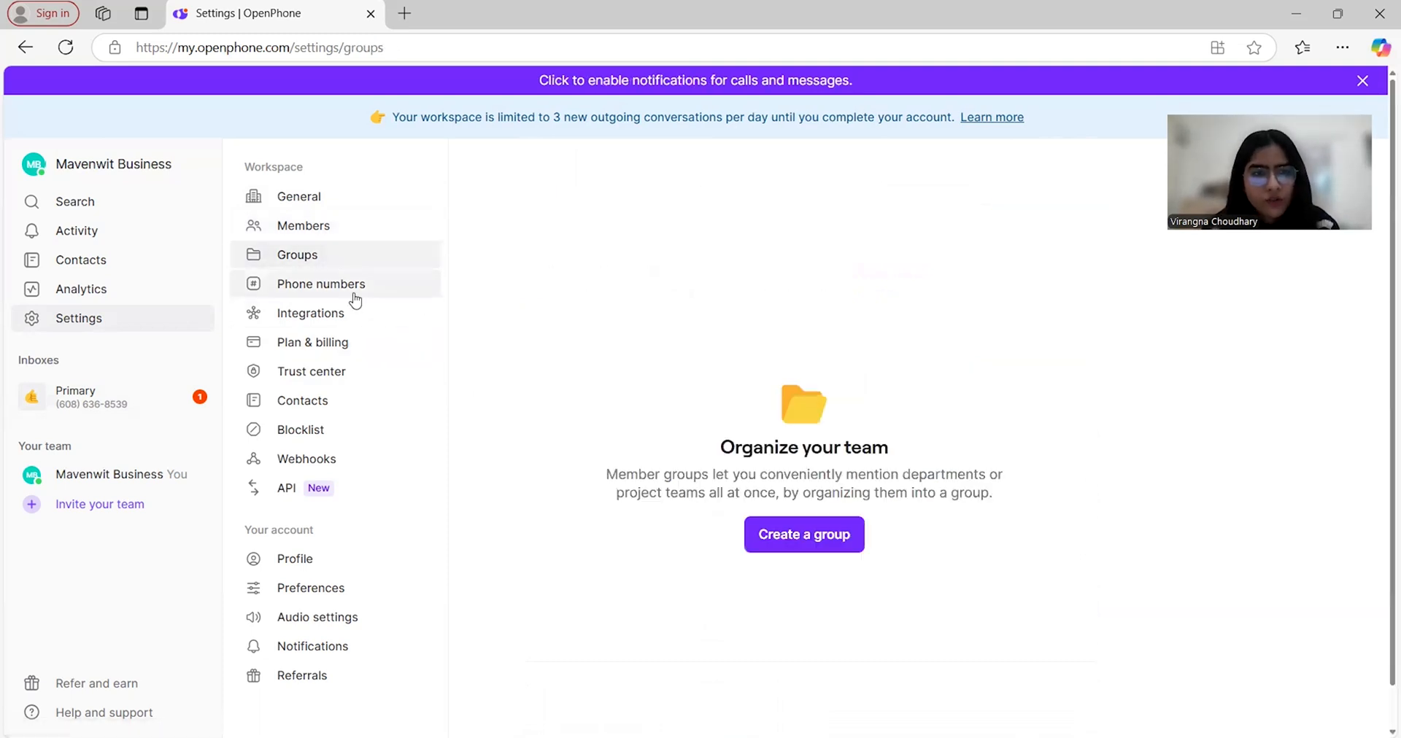
click(319, 283)
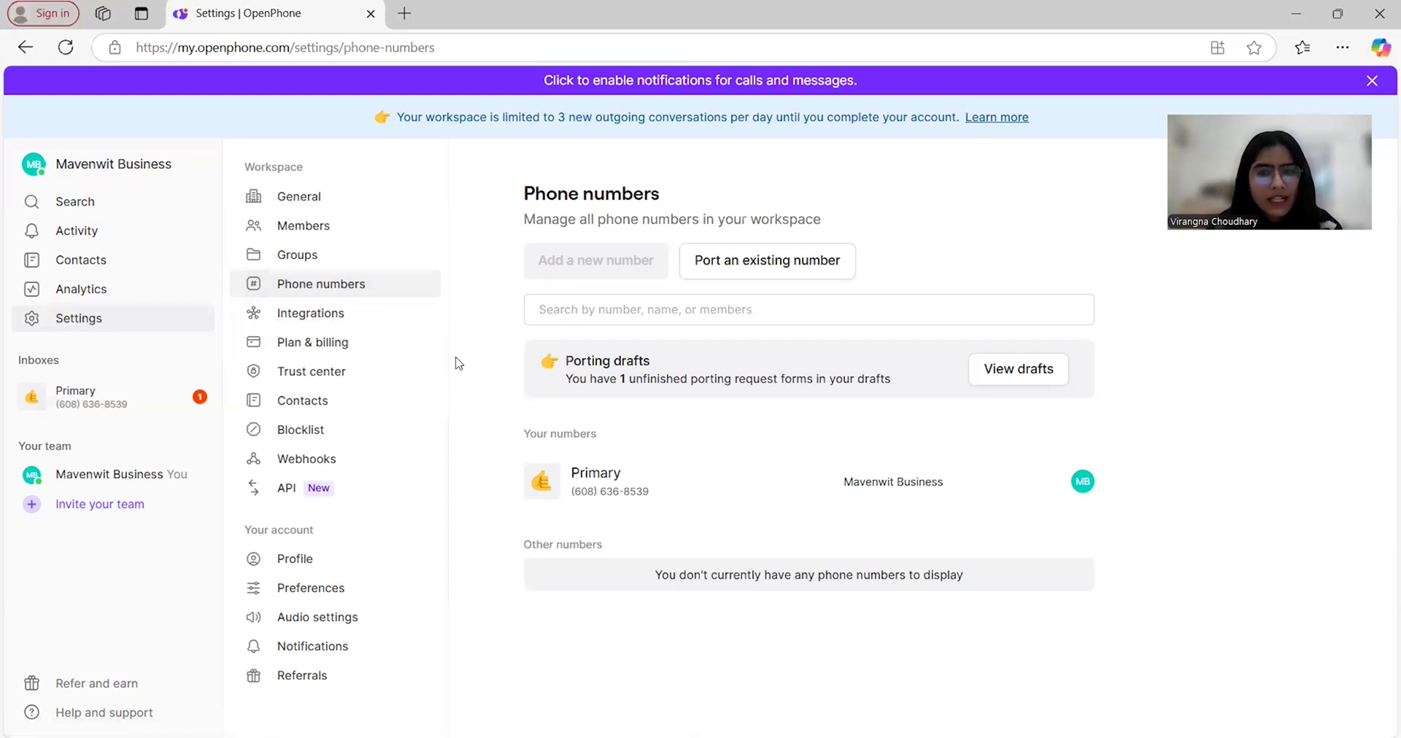
mouse_move(519, 356)
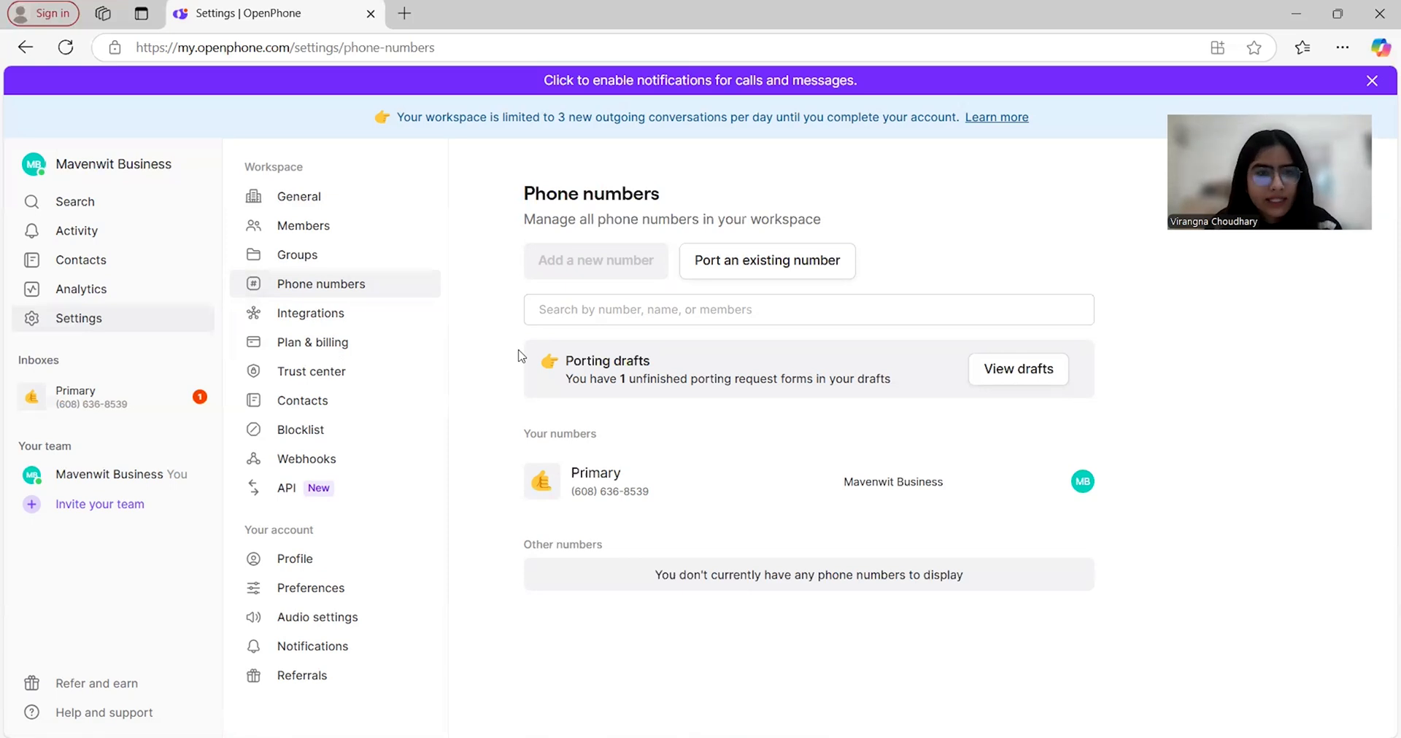
Step: Show the integrations list: HubSpot, Salesforce, Gong, Zapier, Slack and Webhooks
click(309, 312)
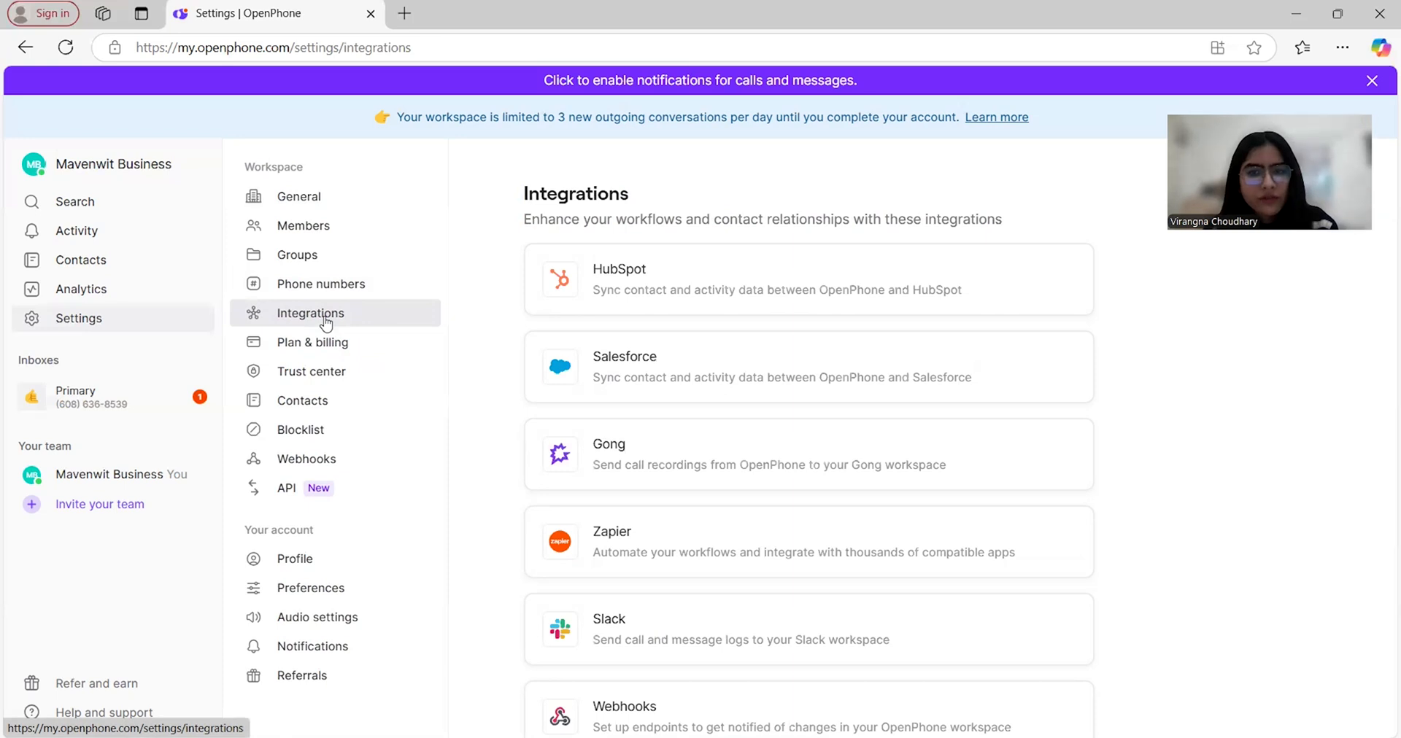
mouse_move(503, 352)
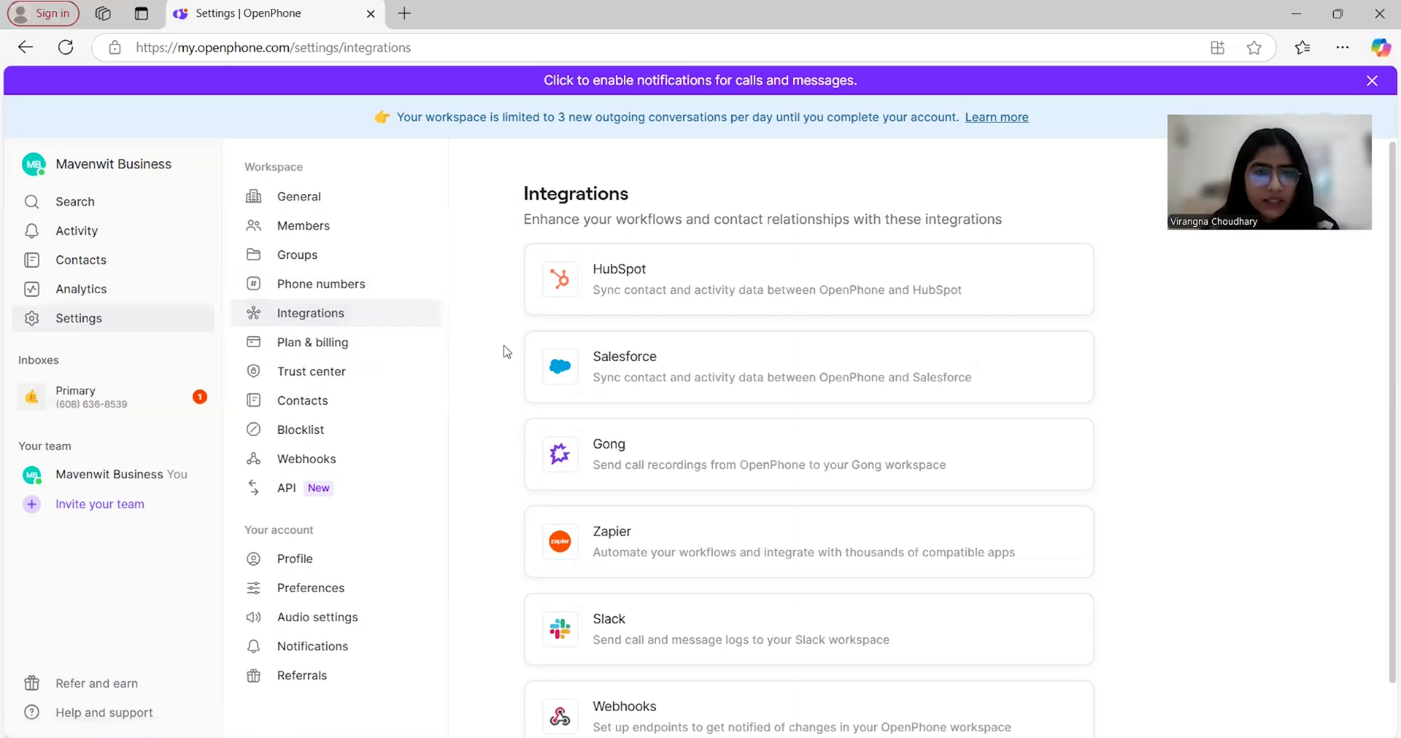
mouse_move(491, 359)
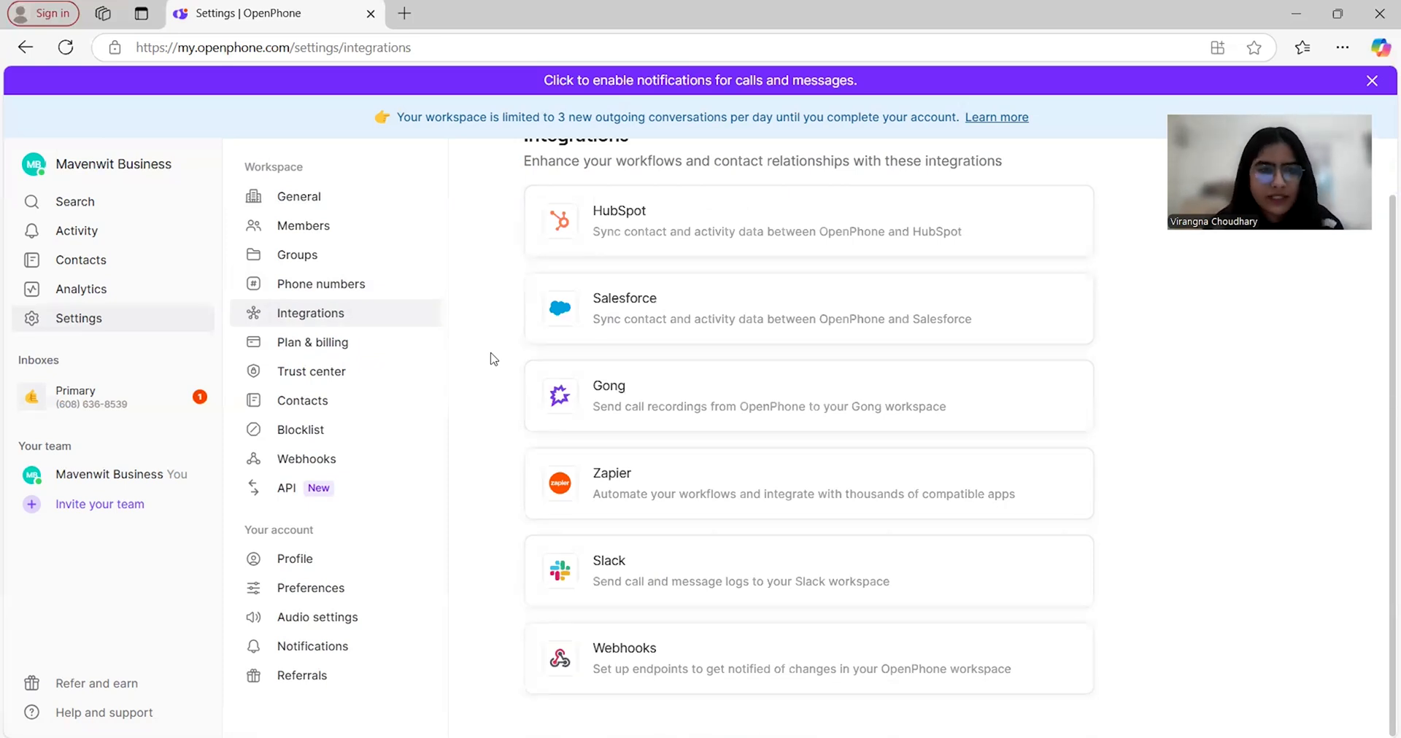
Step: Review Plan & billing: Starter Monthly trial, credits, payment method, invoices and trial ending
click(313, 343)
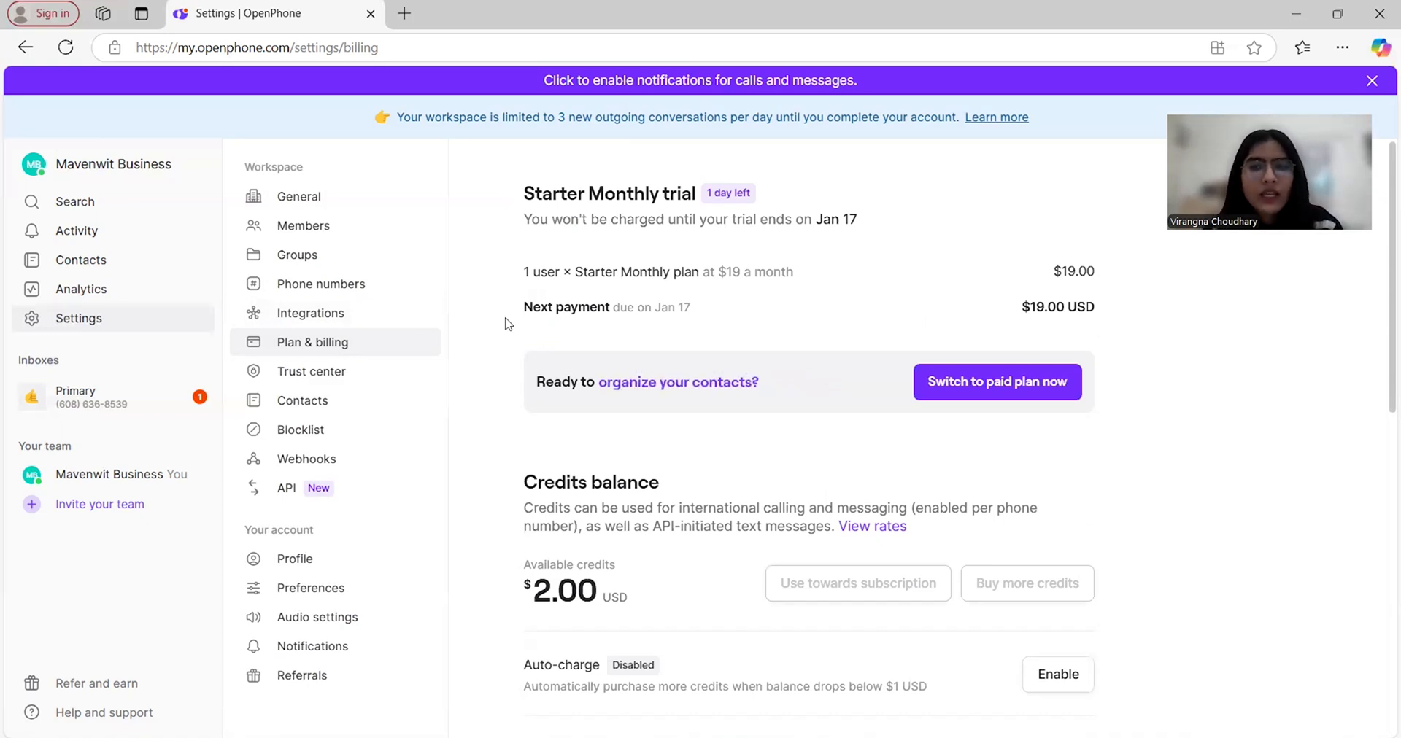
scroll(down, 3)
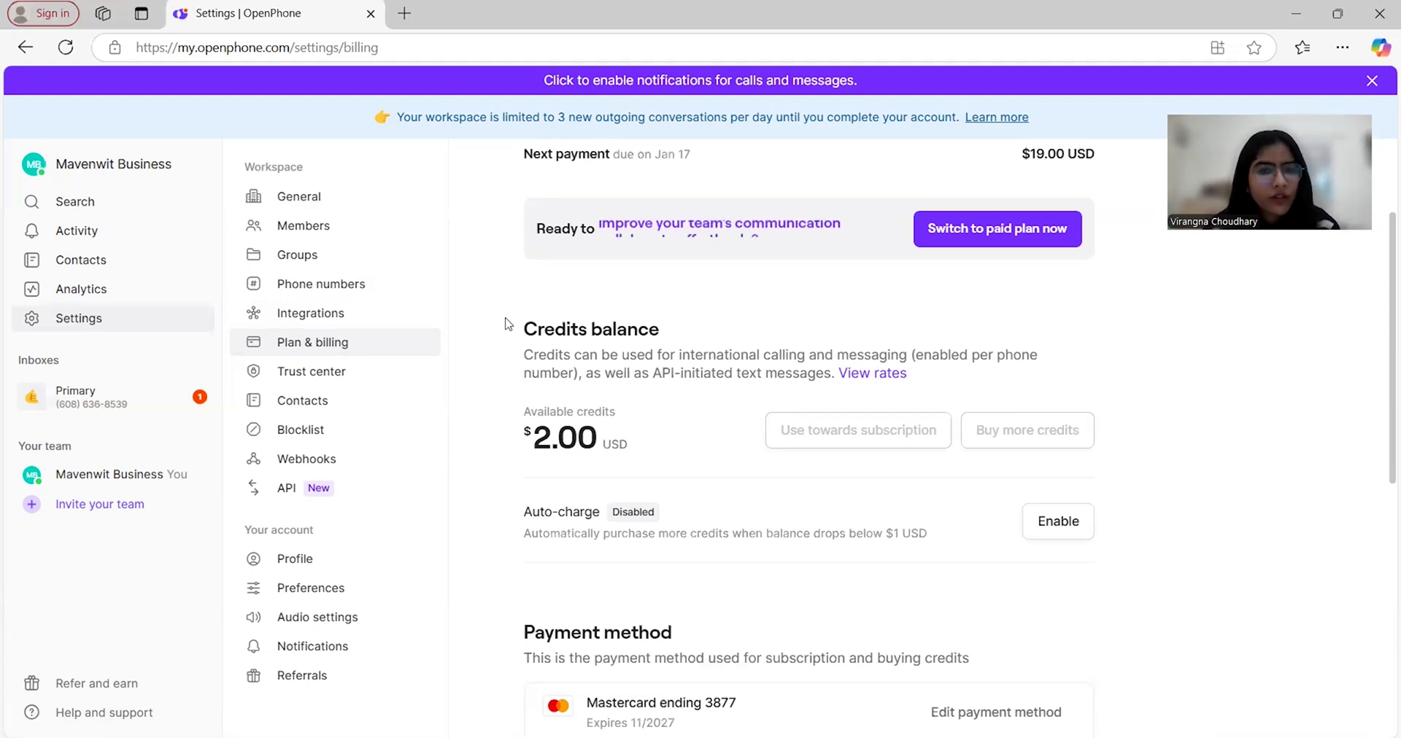
scroll(down, 3)
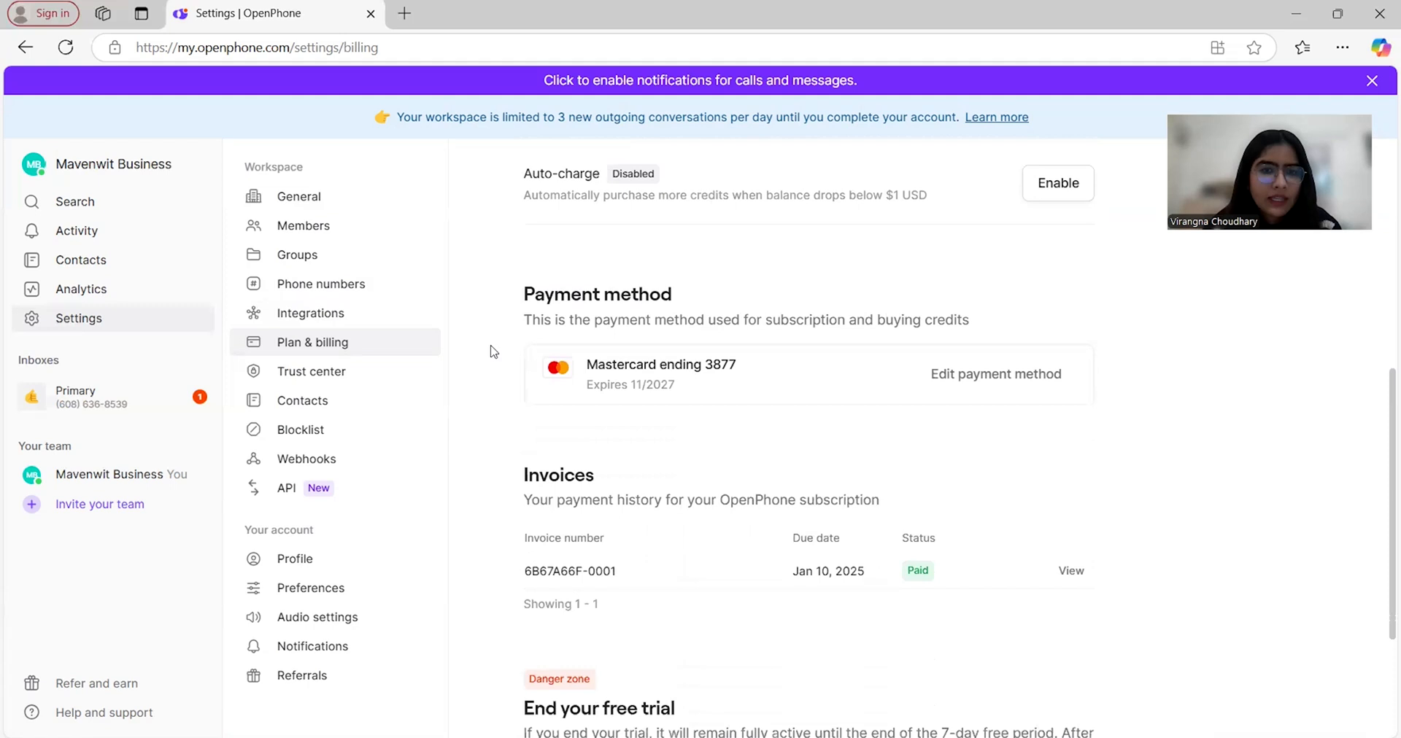
scroll(down, 3)
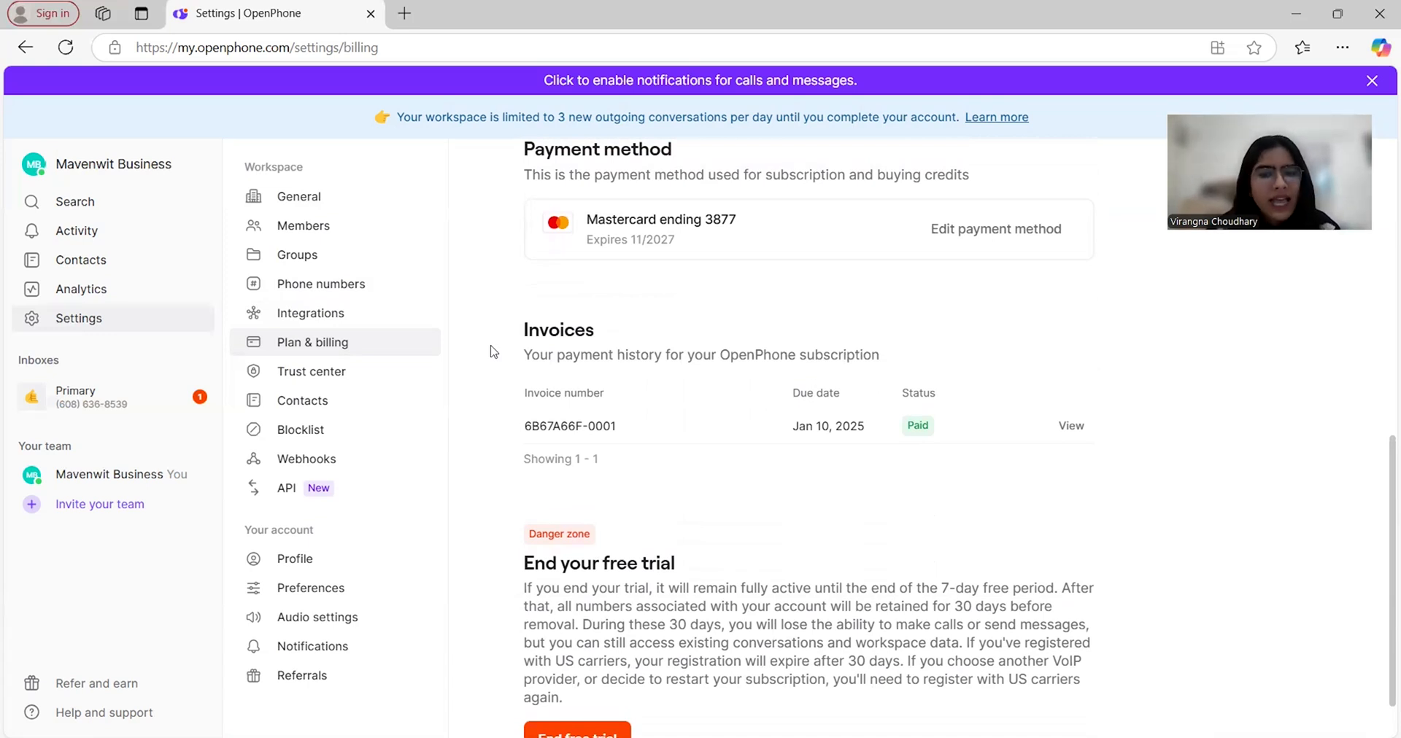
mouse_move(348, 399)
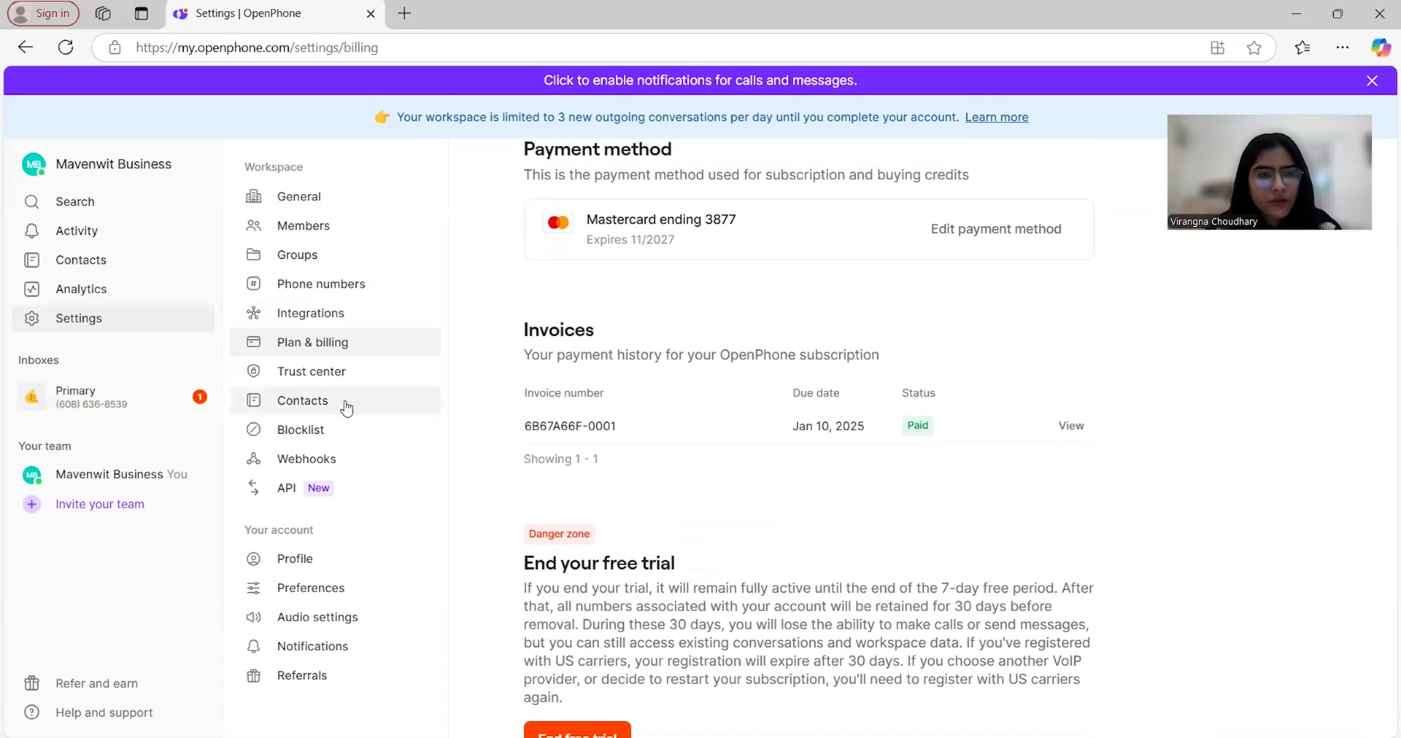
Step: View contact sharing settings, then the empty Blocklist of blocked numbers
click(302, 399)
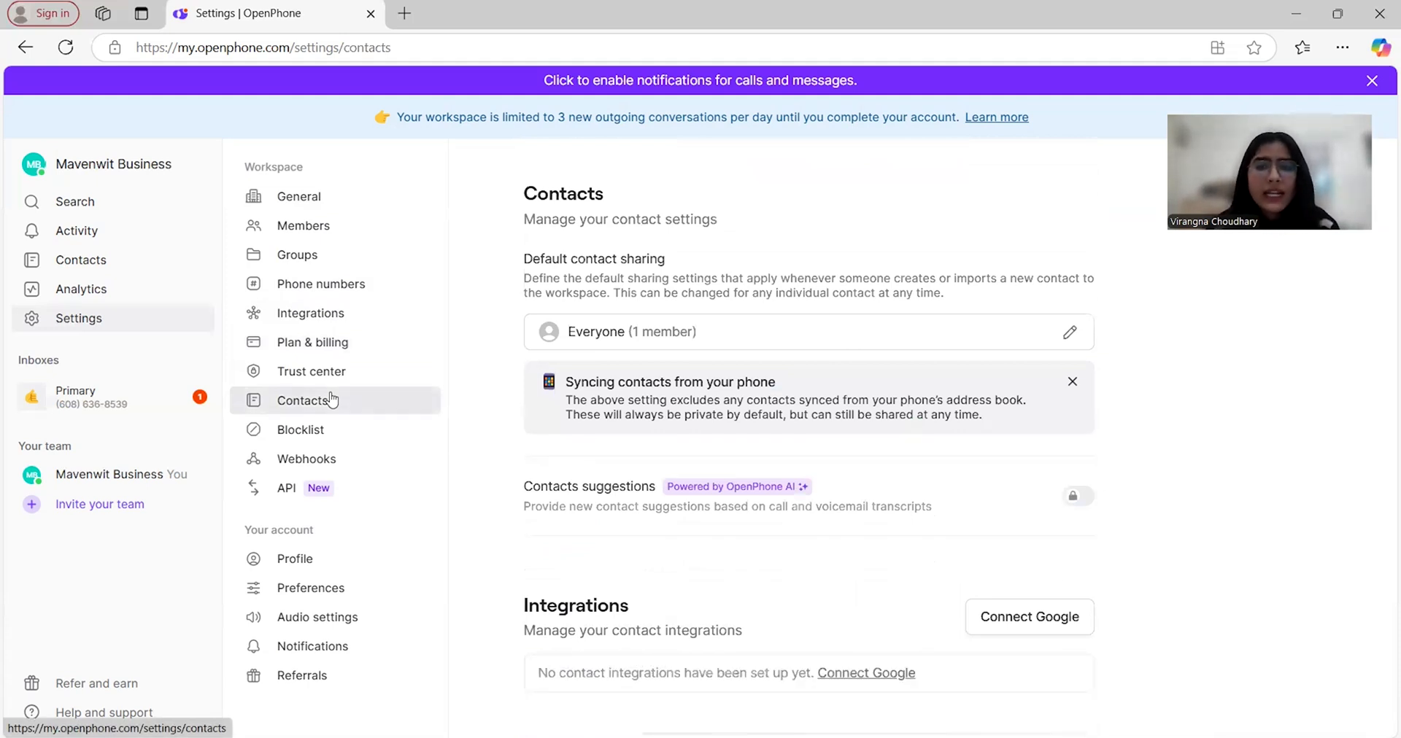
mouse_move(496, 429)
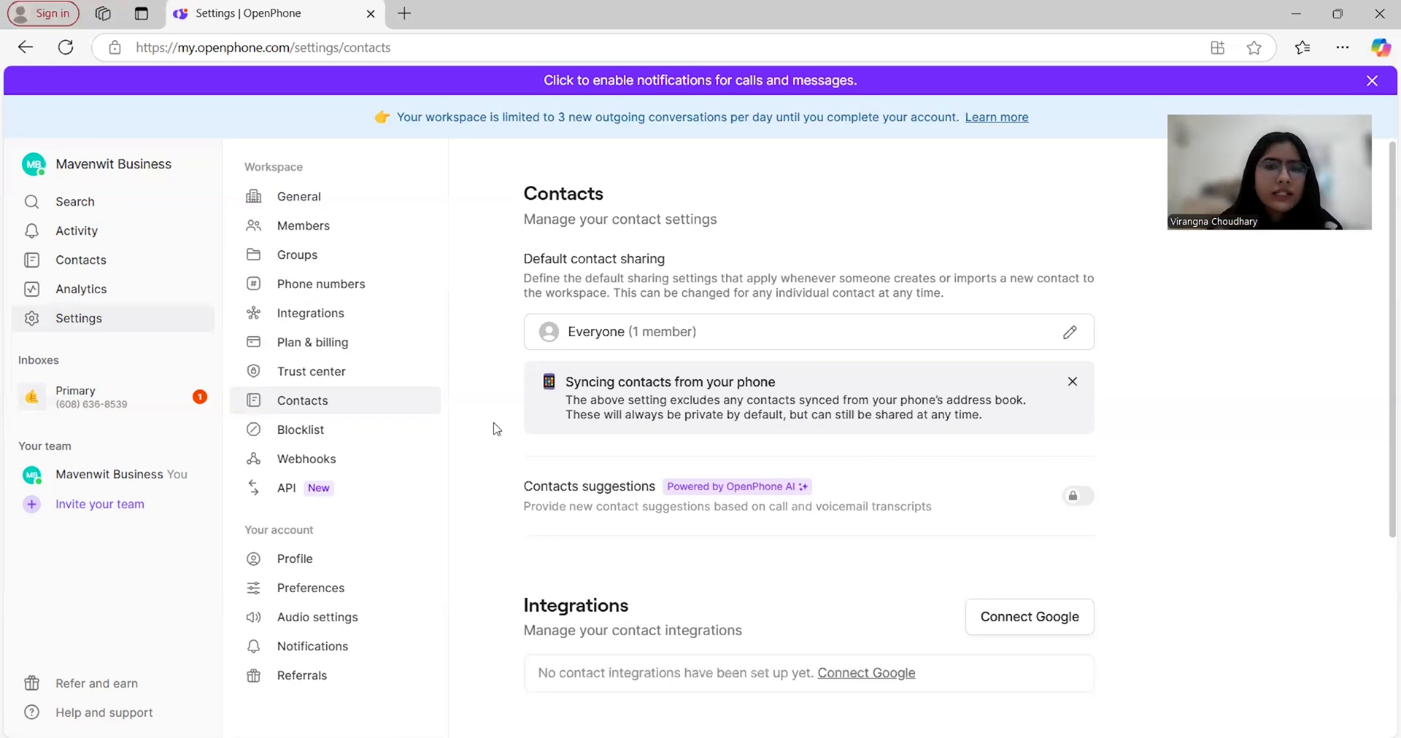
mouse_move(386, 459)
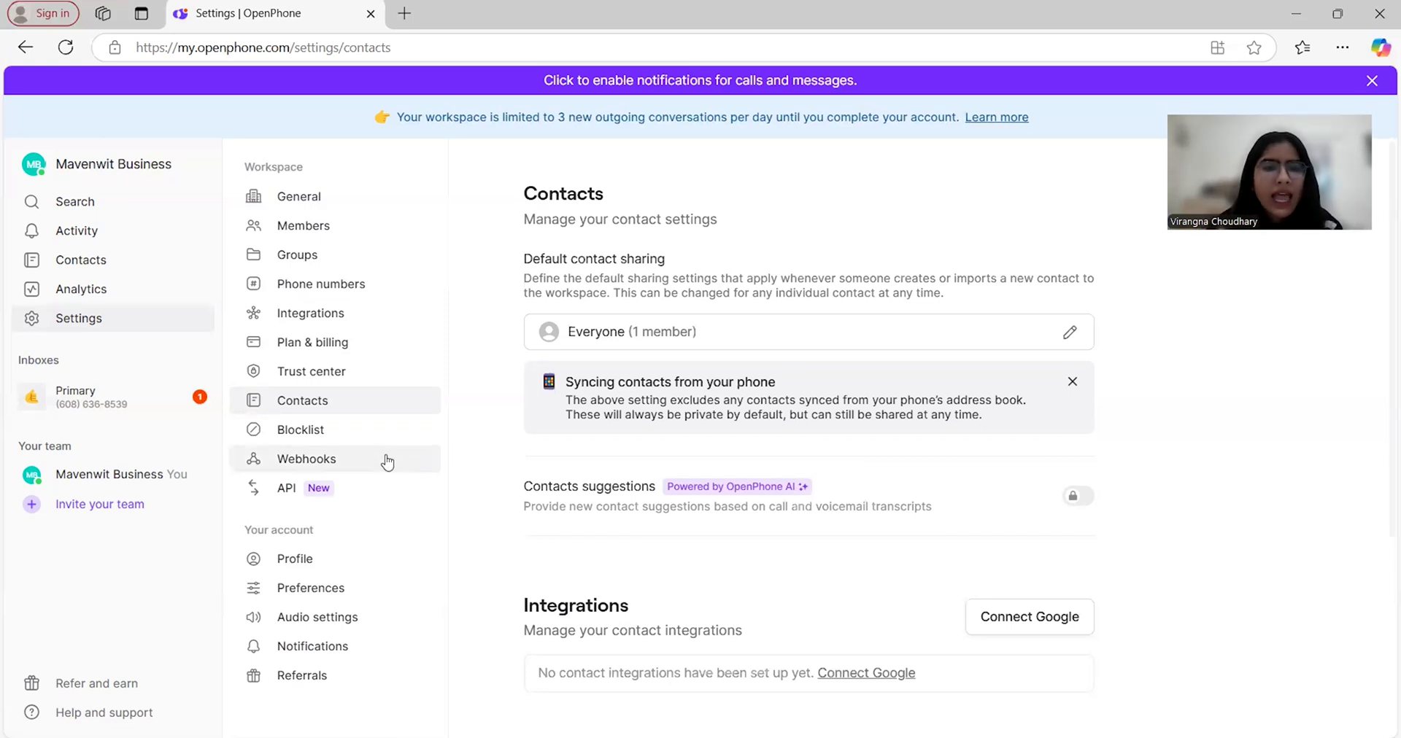
click(301, 429)
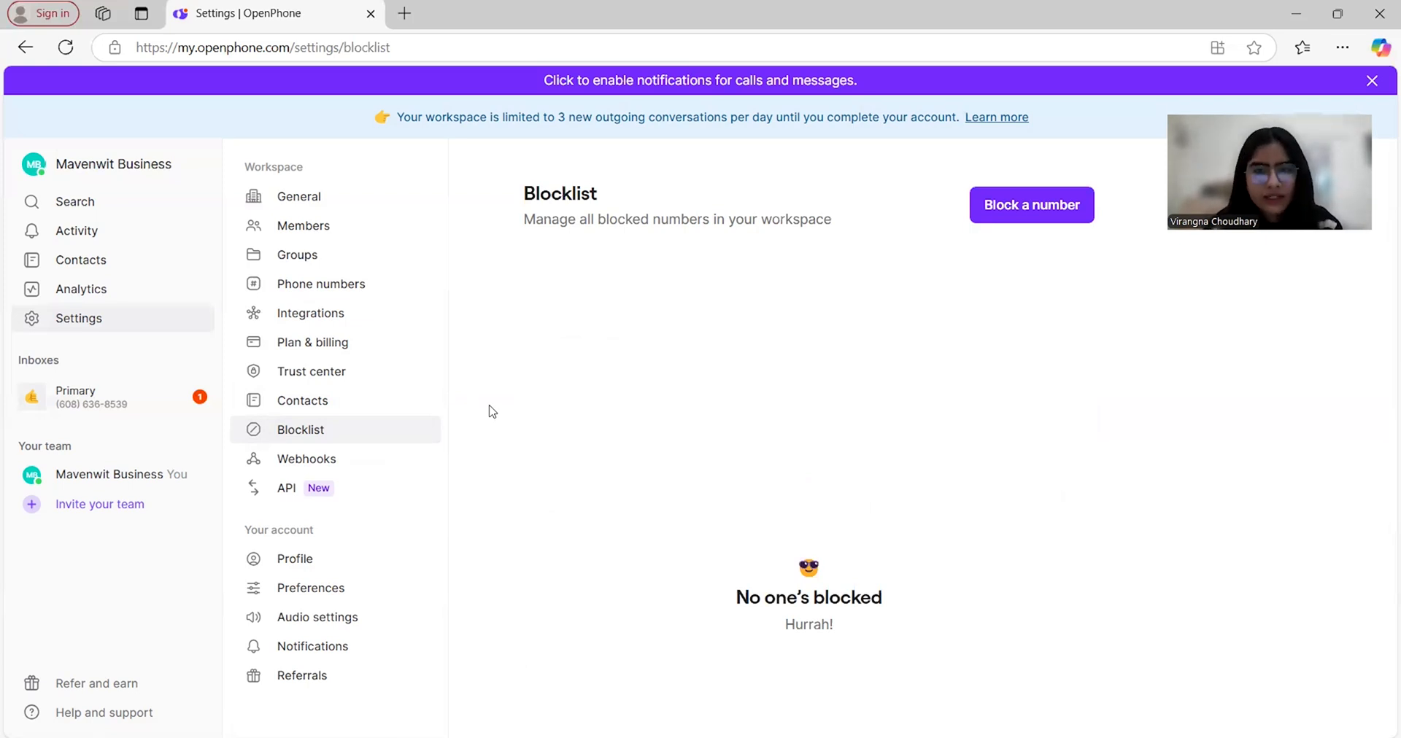
Step: View the API key settings, then the refer-and-earn and partner programs page
click(287, 487)
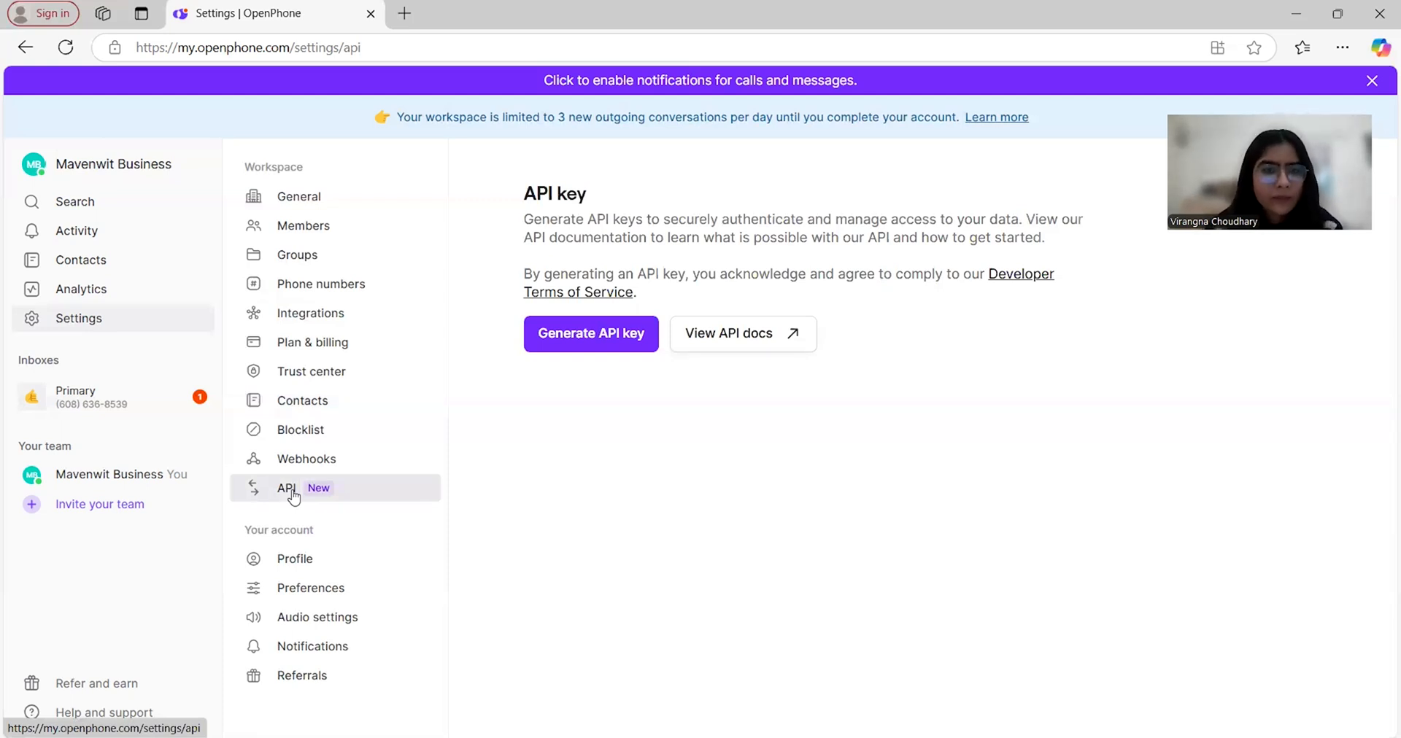
click(302, 676)
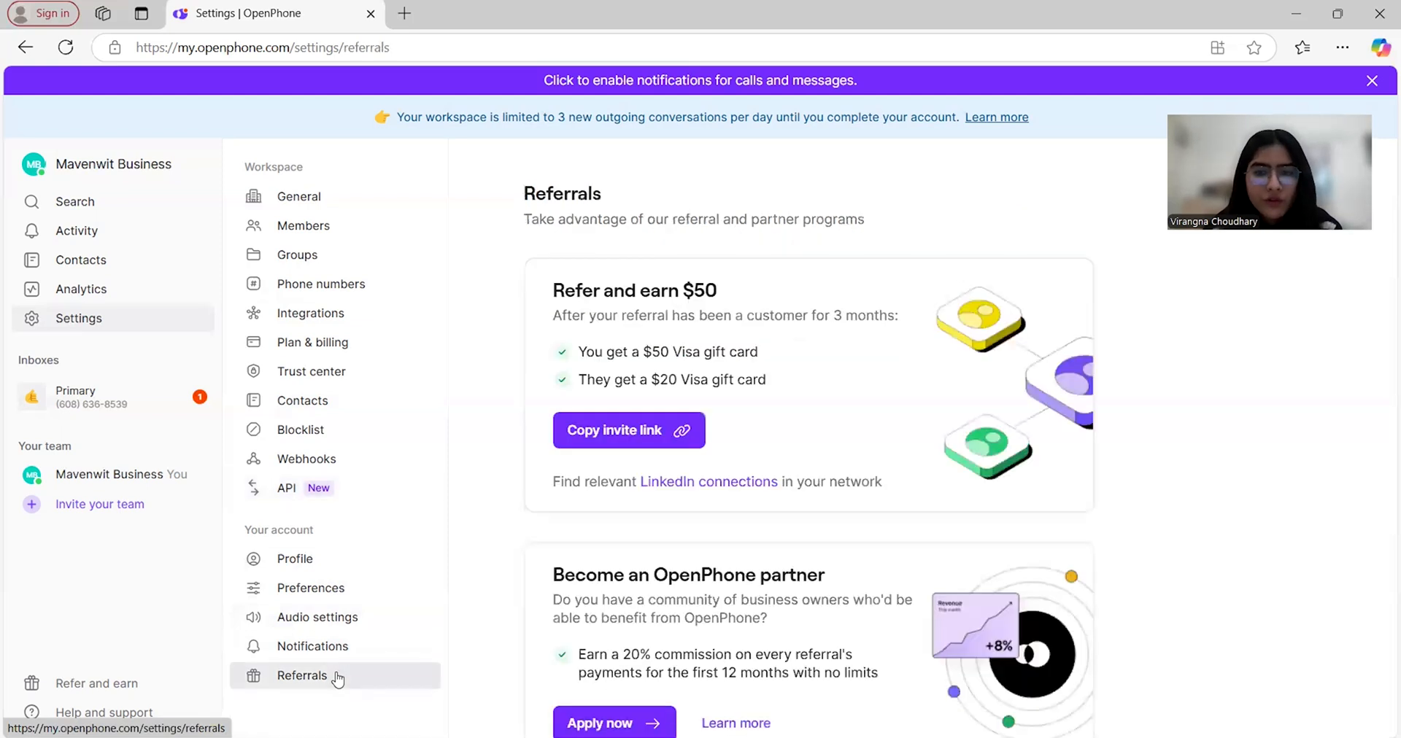
mouse_move(499, 485)
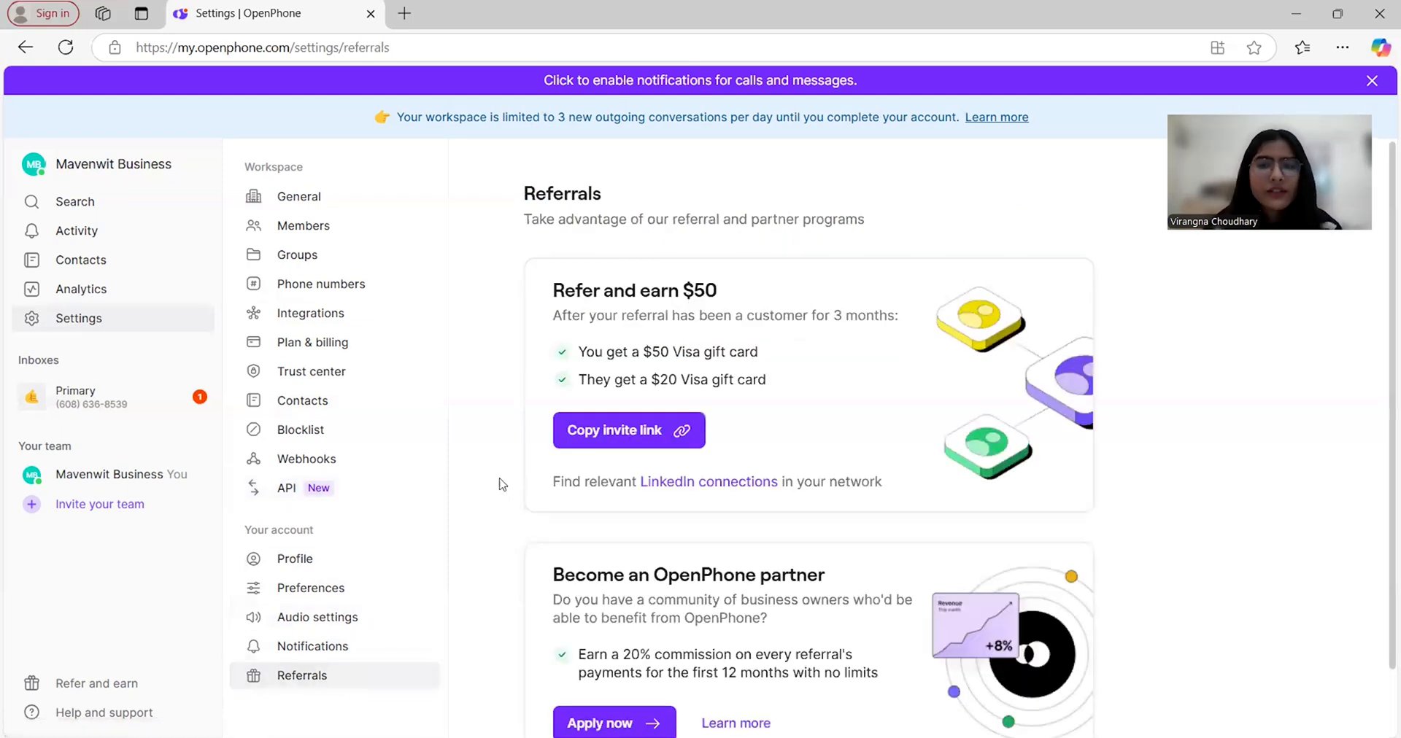